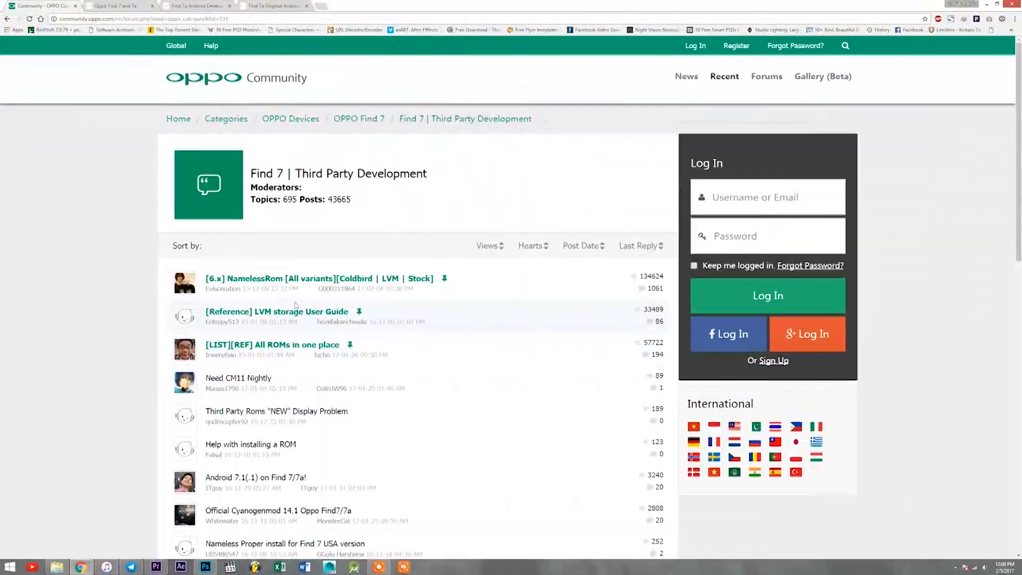
# - Switch from OPPO Community to the XDA Oppo Find 7 and 7a tab and scroll to Find 7A Original Android Development
pyautogui.scroll(-3)
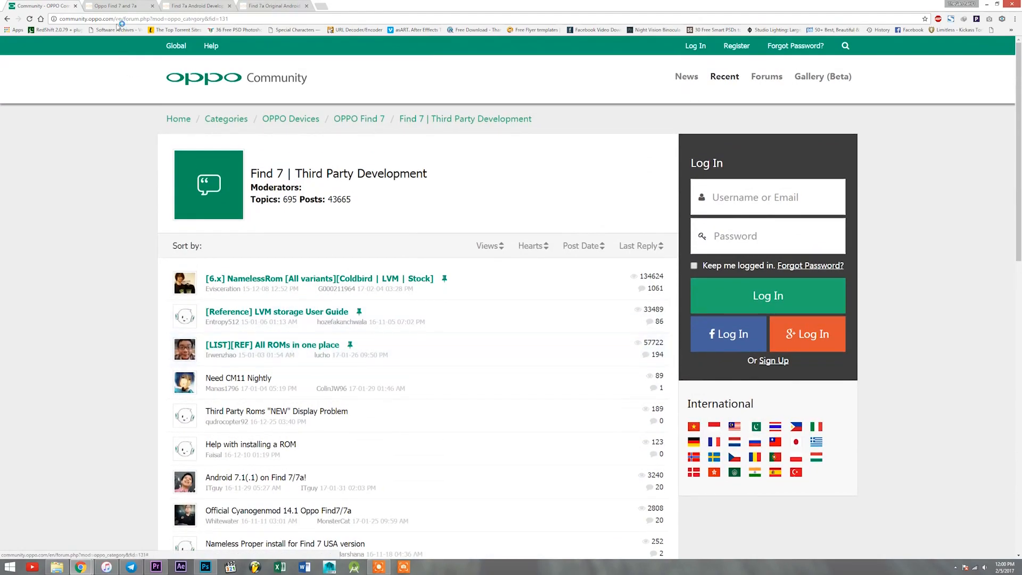
pyautogui.click(121, 6)
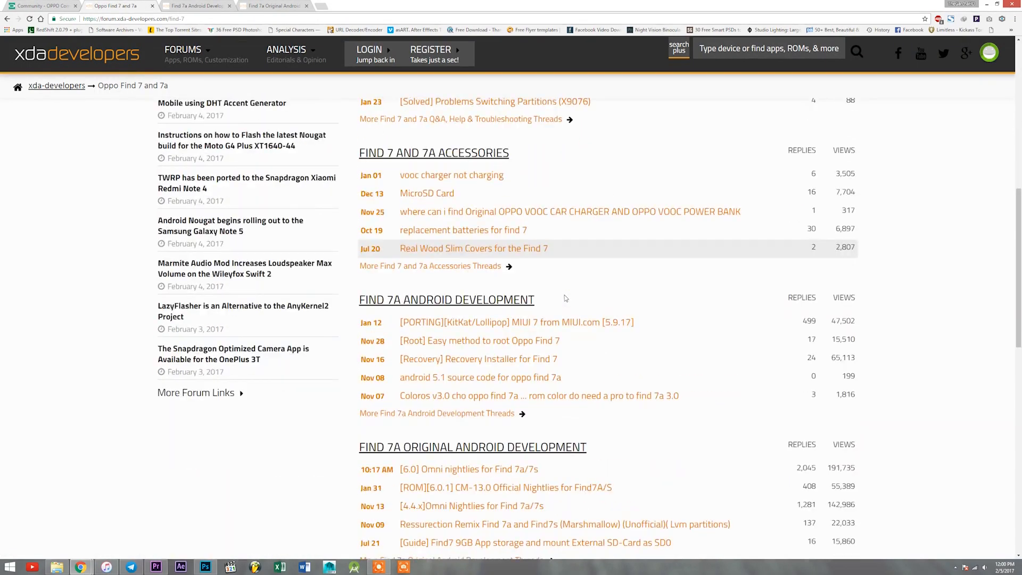
pyautogui.scroll(-3)
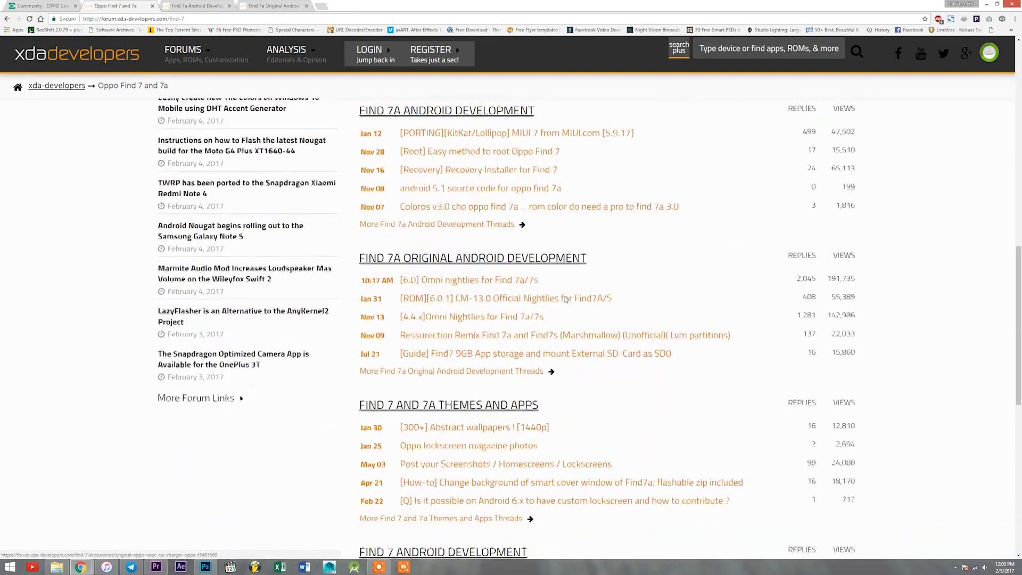